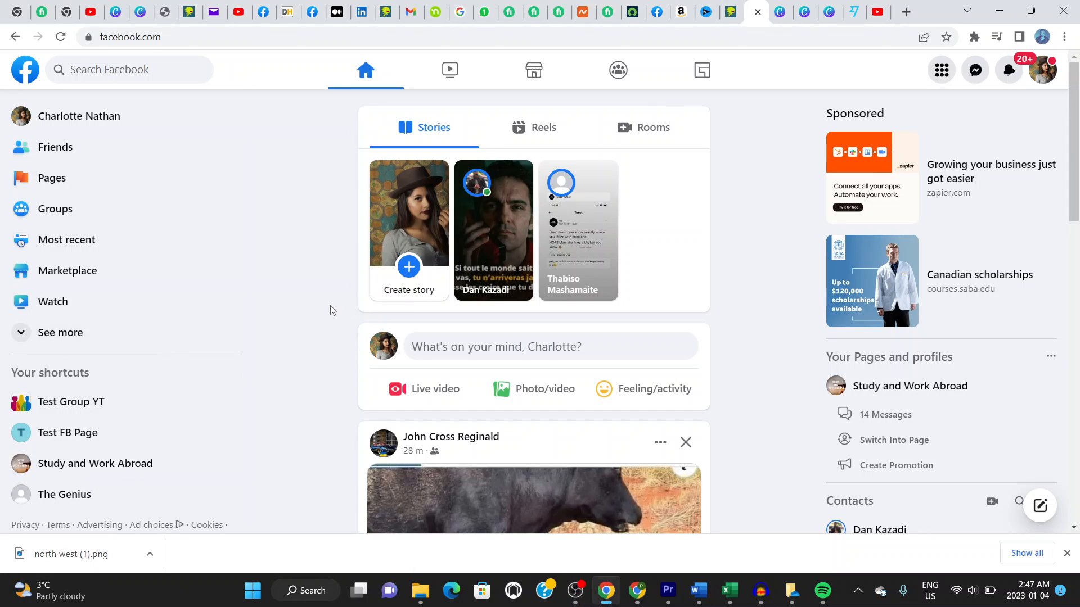
Step: Load facebook.com/pages/merge to show the empty 'Request to merge duplicate Pages' form
scroll("down", 3)
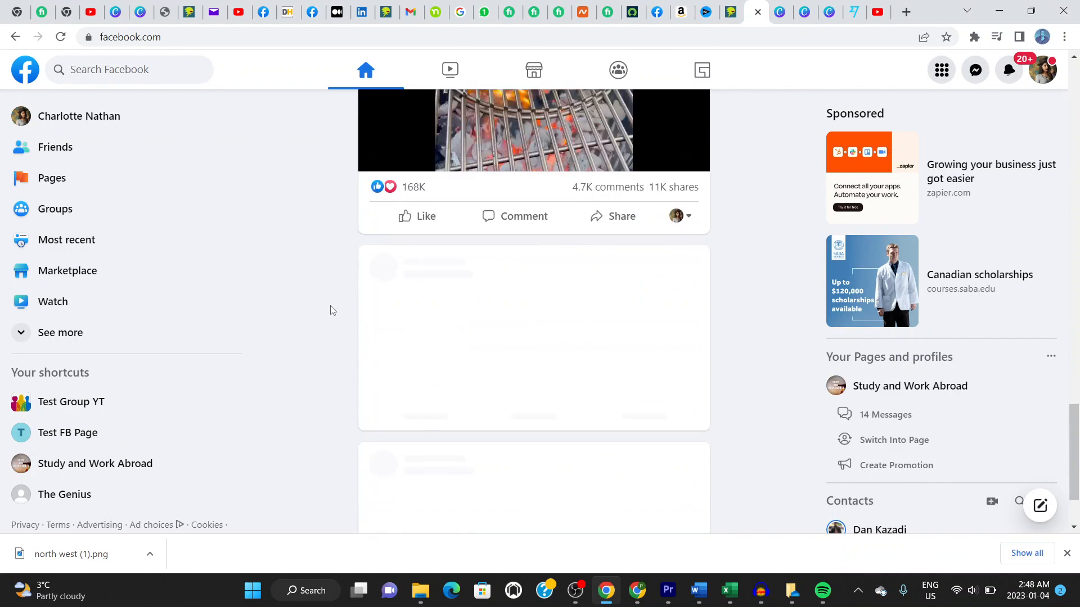
scroll("down", 3)
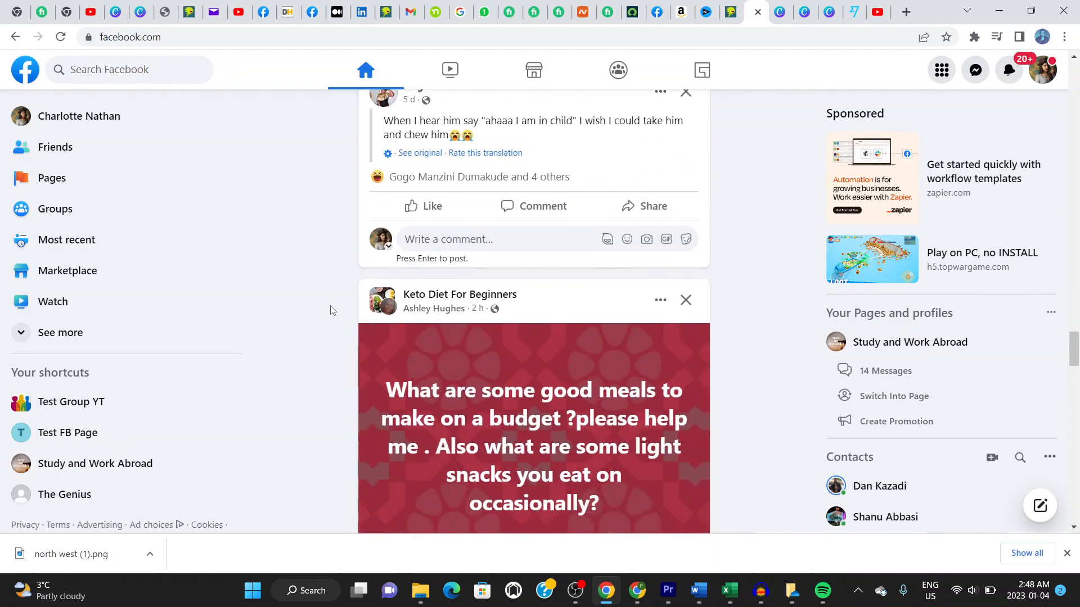
scroll("down", 3)
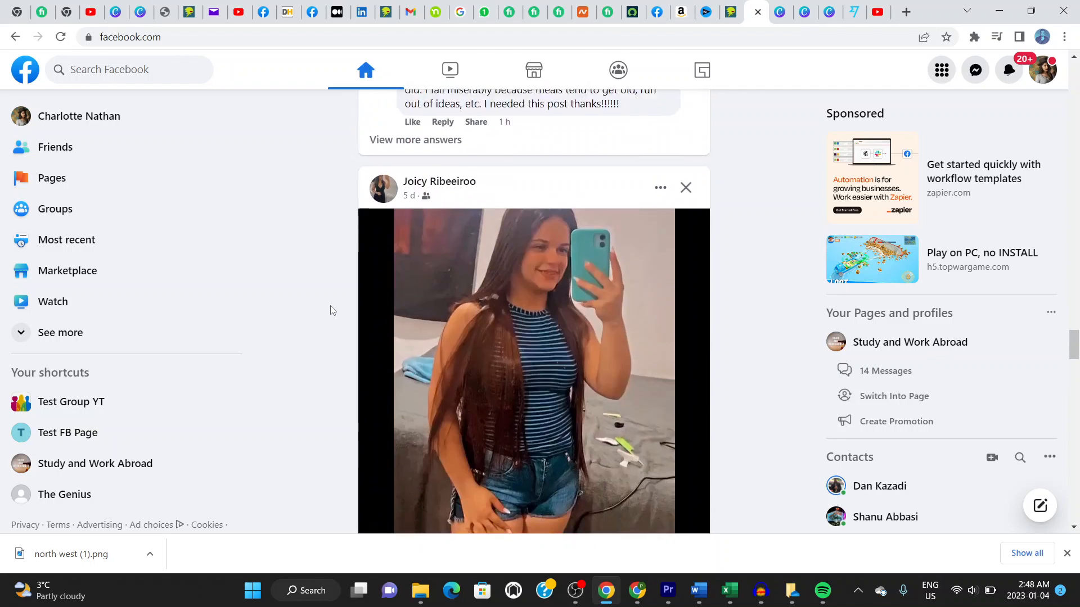
scroll("down", 3)
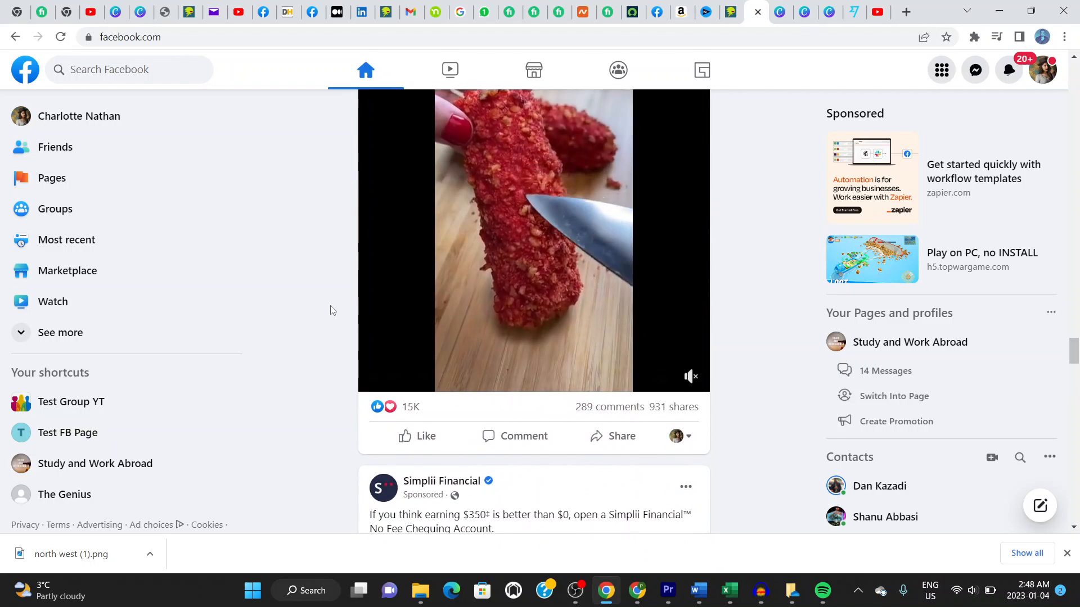
scroll("down", 3)
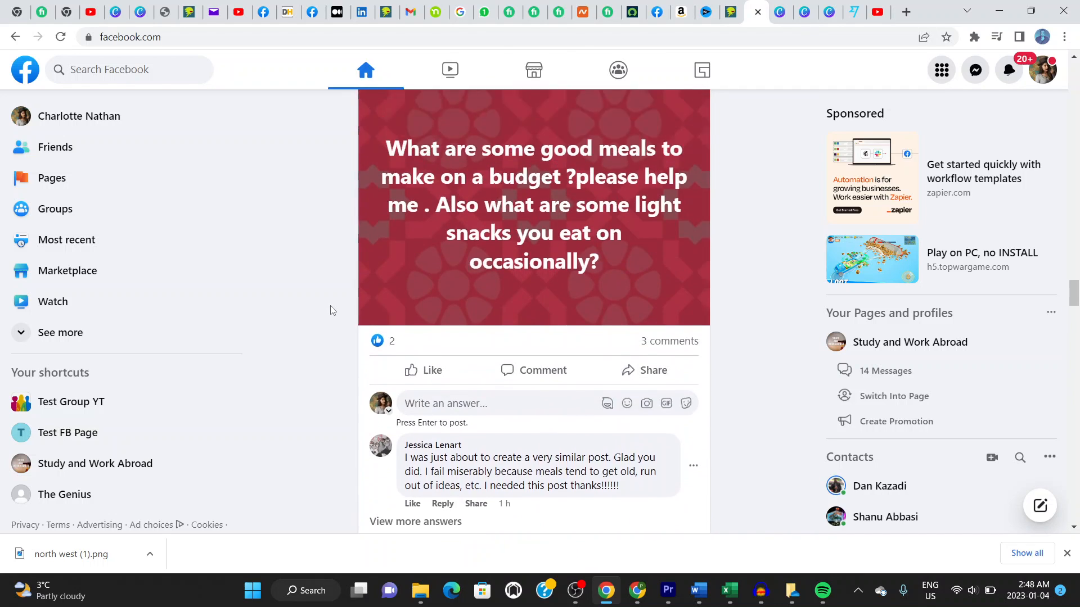
scroll("down", 3)
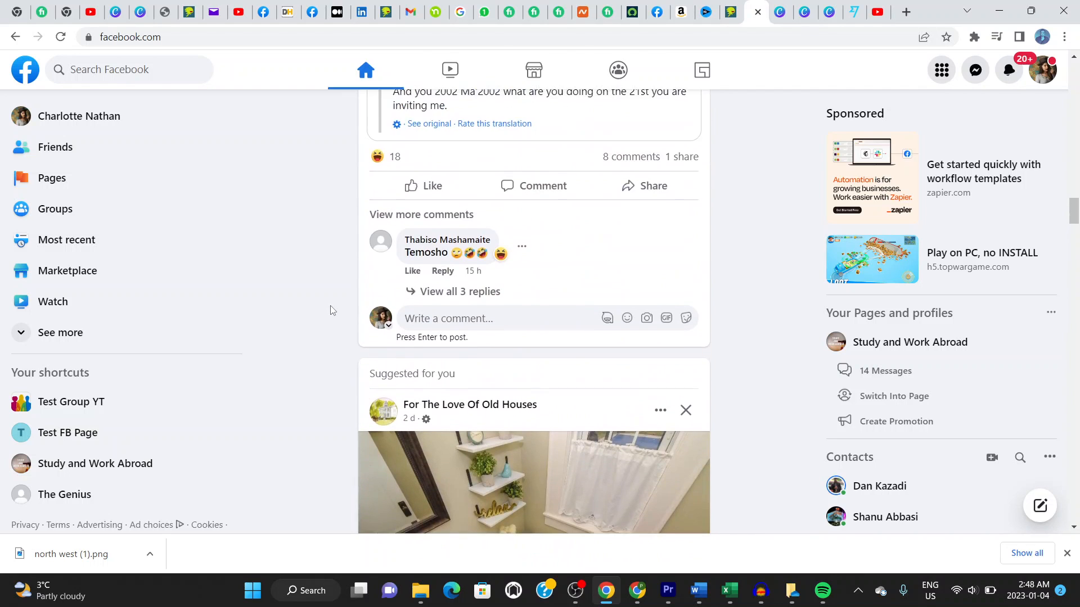
scroll("down", 3)
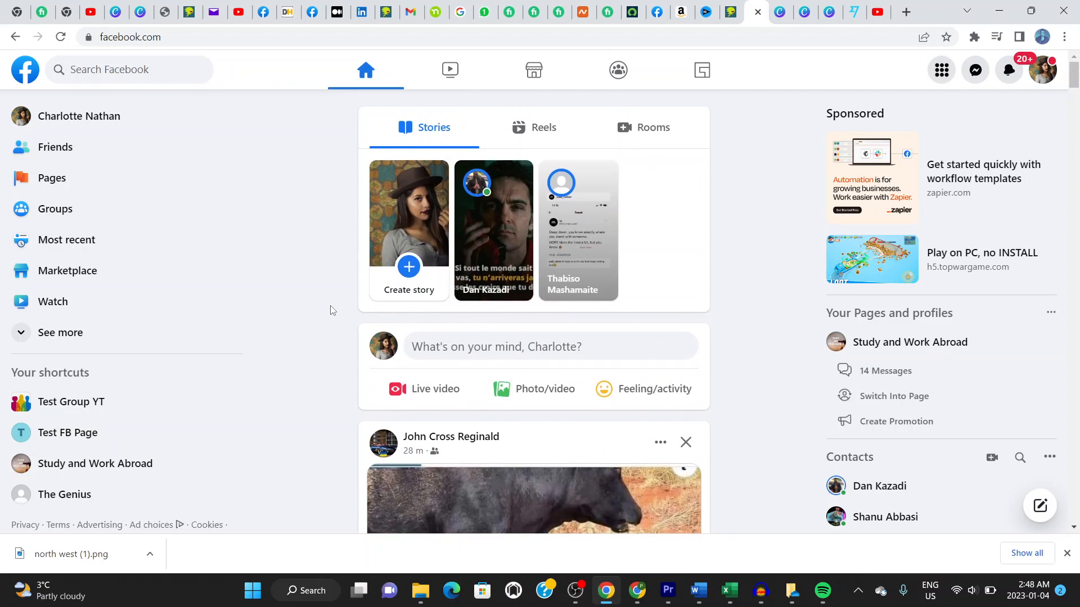
mouse_move(79, 116)
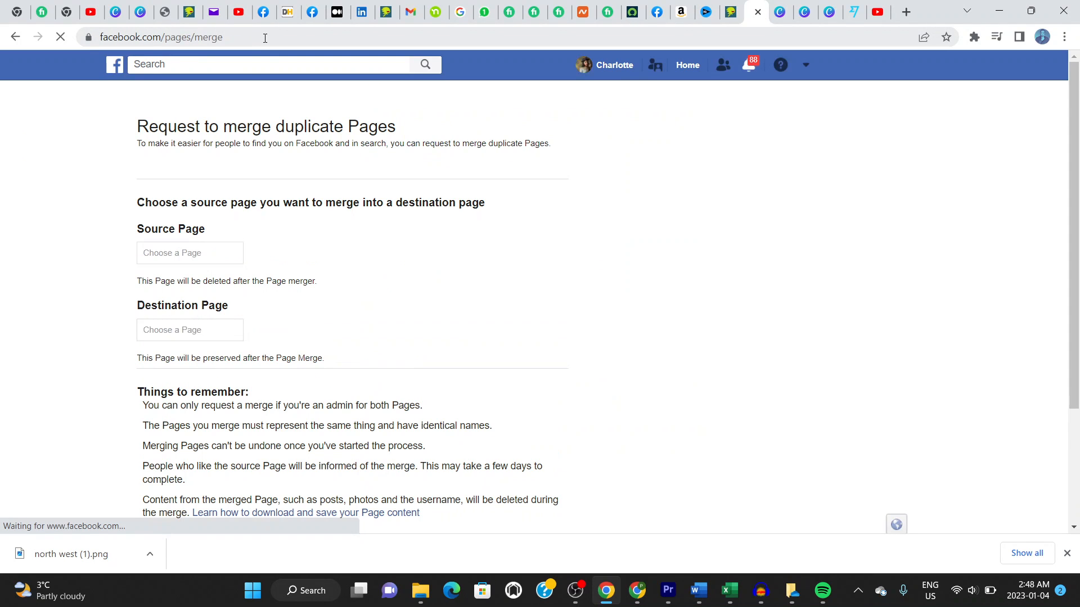
Step: Select The Genius as Source Page and Study and Work Abroad as Destination Page
left_click(748, 65)
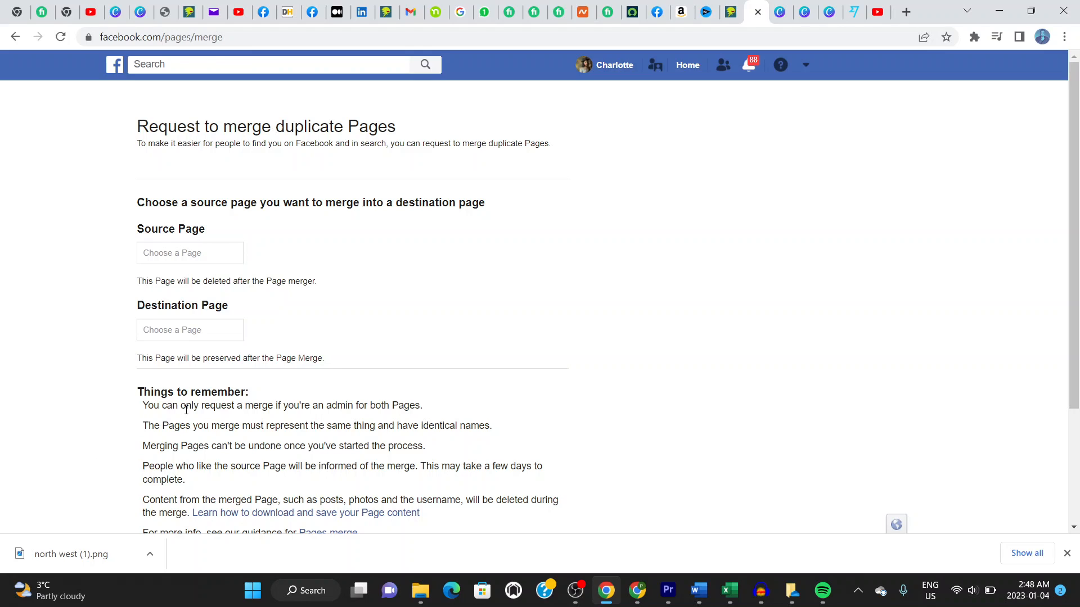
mouse_move(446, 291)
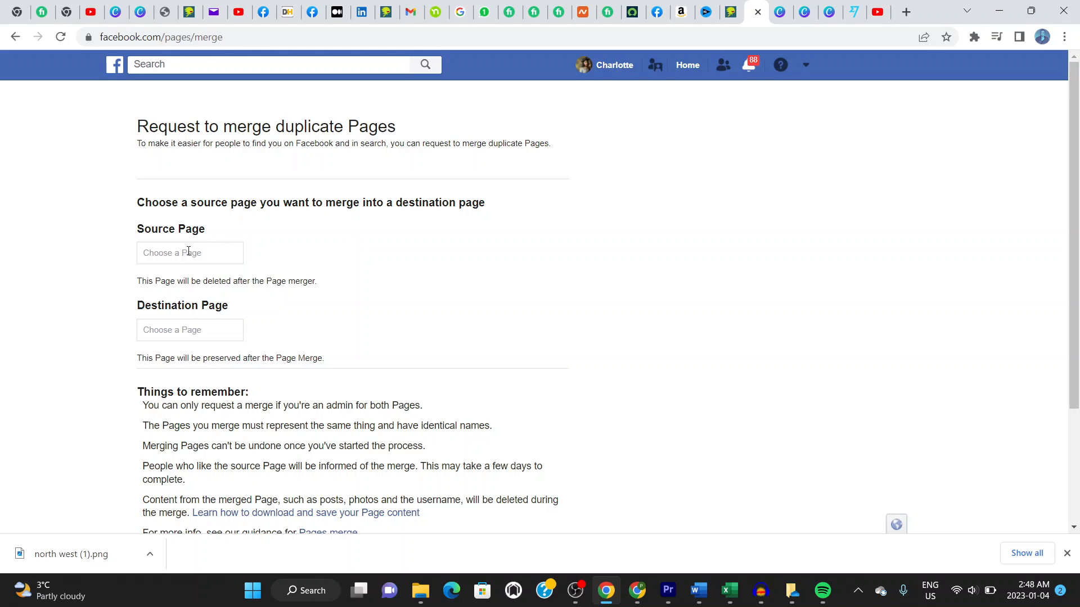
left_click(189, 253)
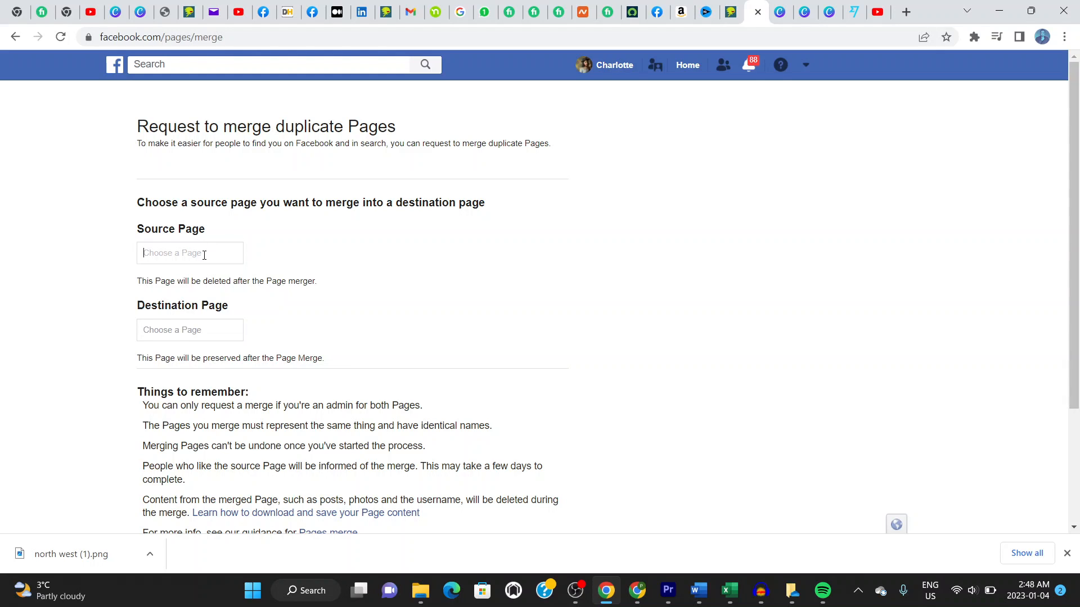
type("Tes")
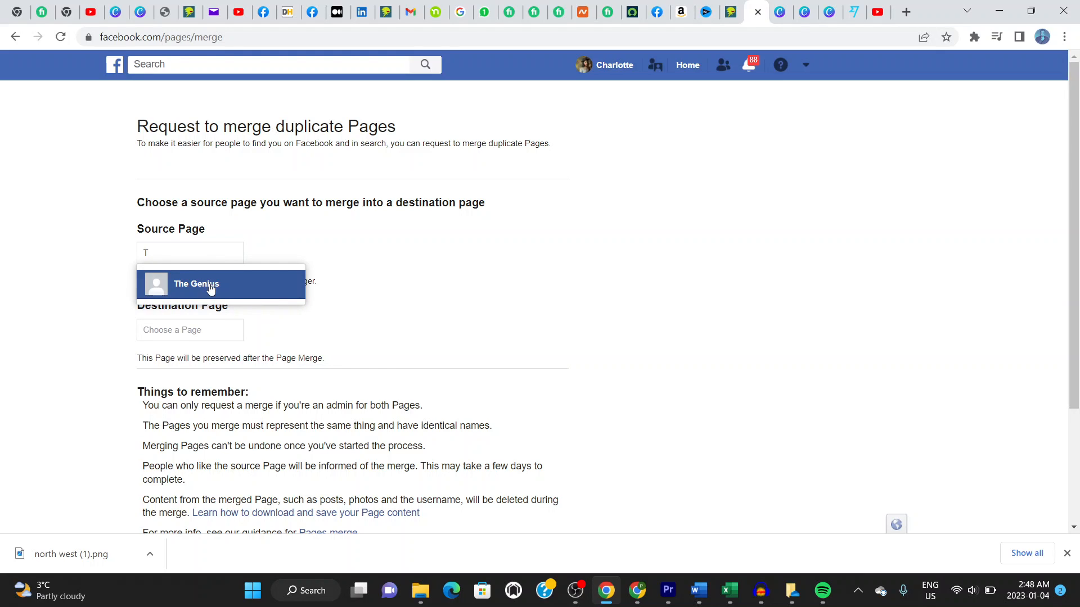
left_click(197, 283)
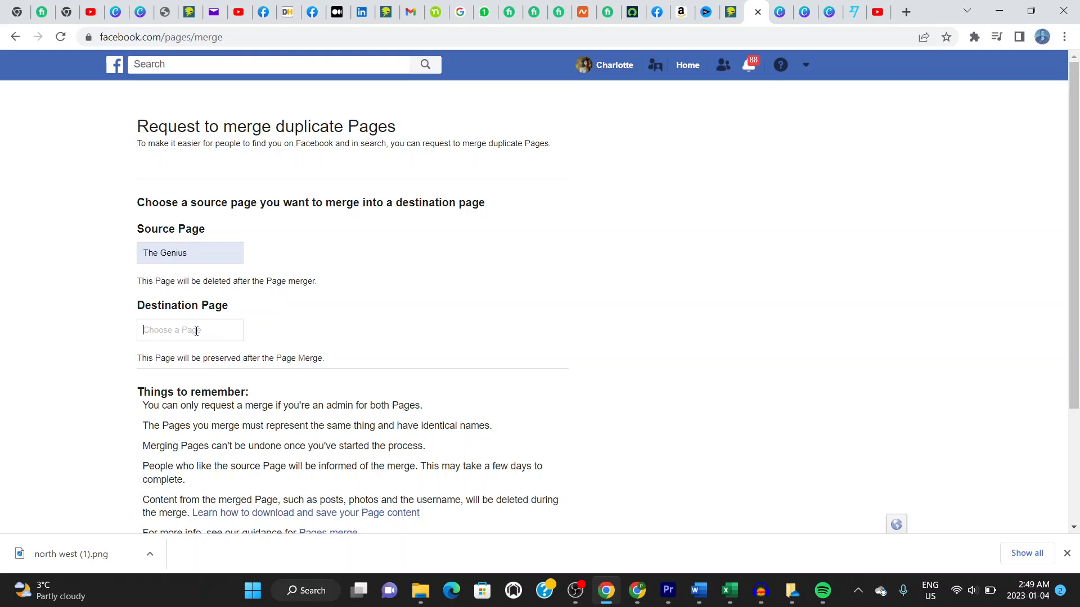
type("s")
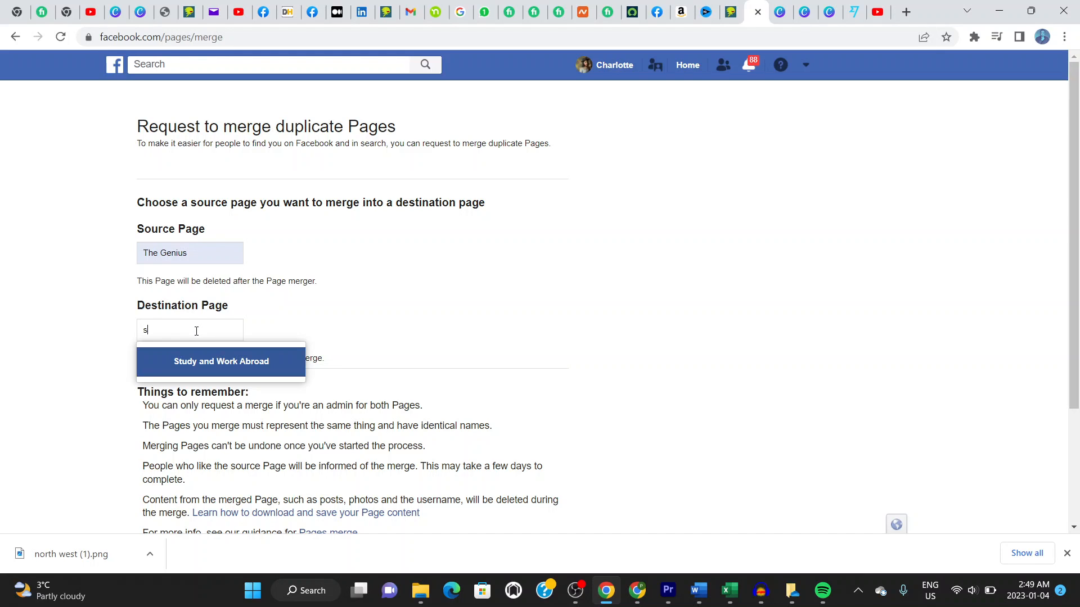
left_click(220, 361)
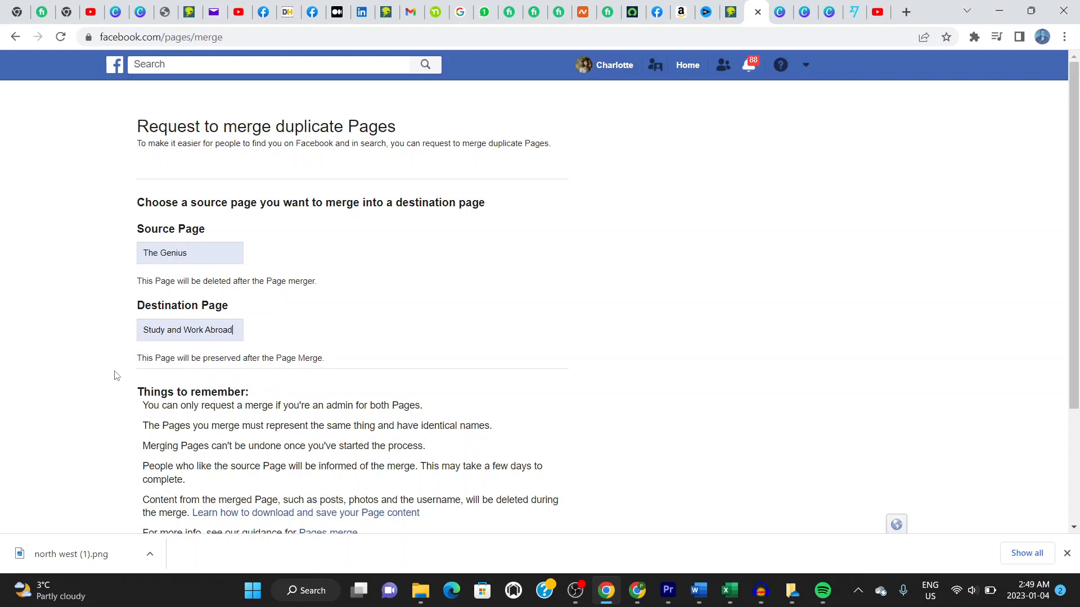
Step: Scroll down the merge form to review the full merge guidelines
scroll("down", 3)
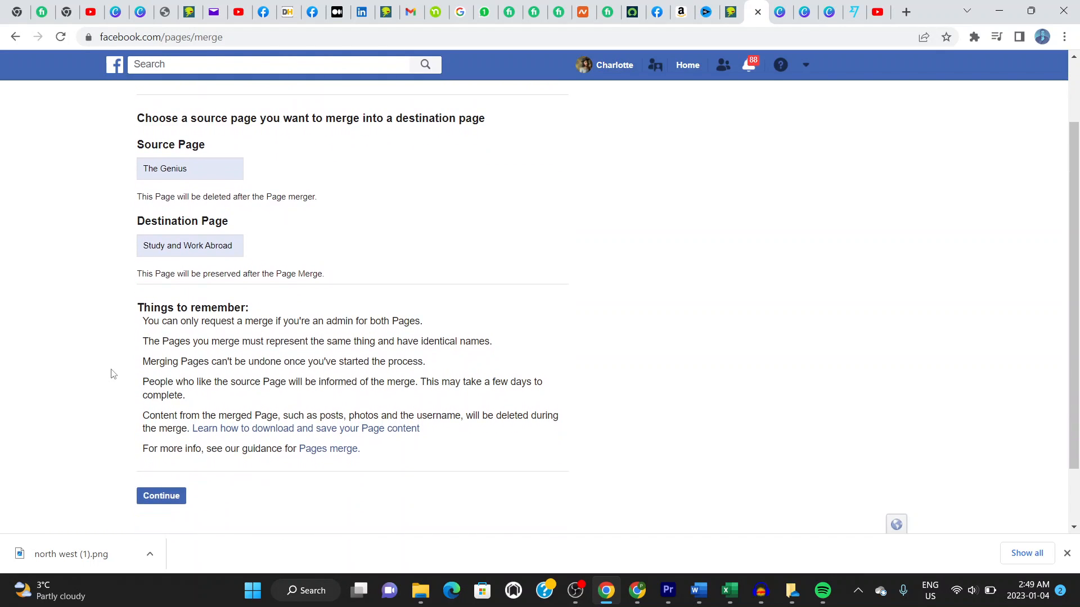
scroll("down", 3)
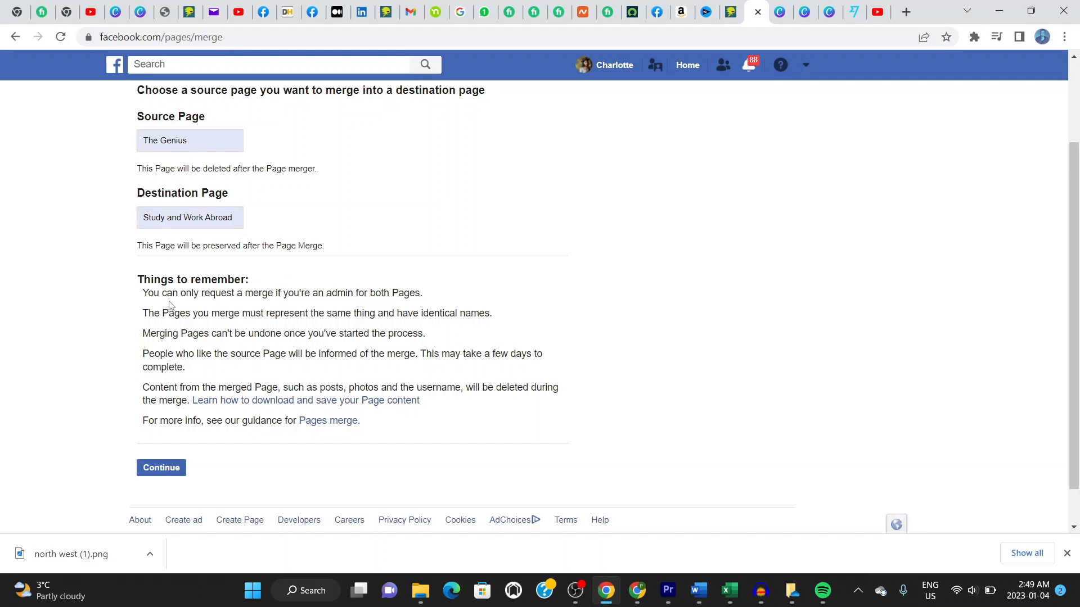
mouse_move(285, 309)
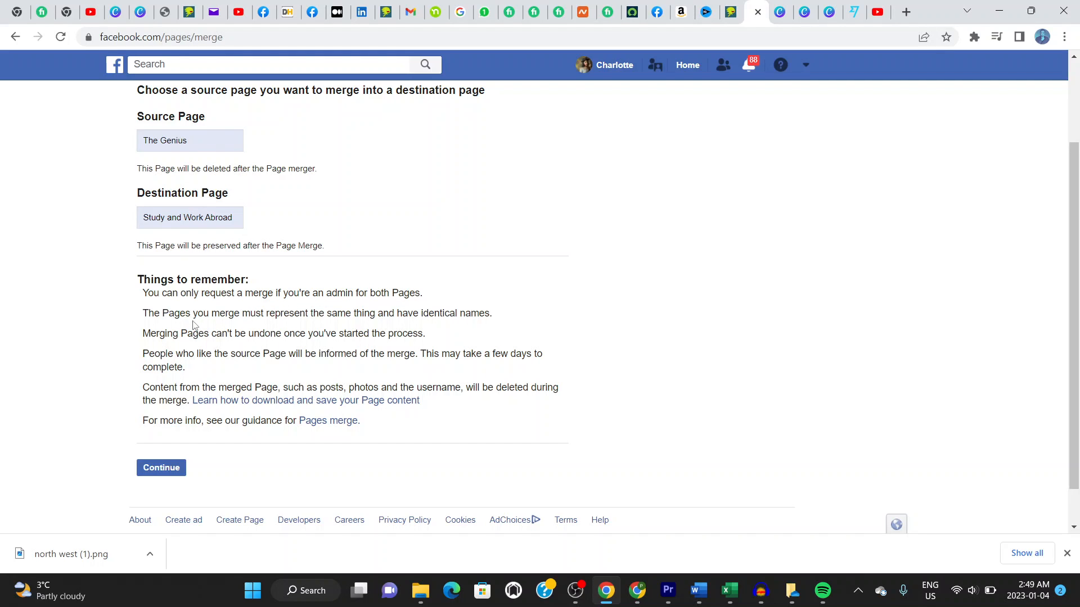
mouse_move(286, 328)
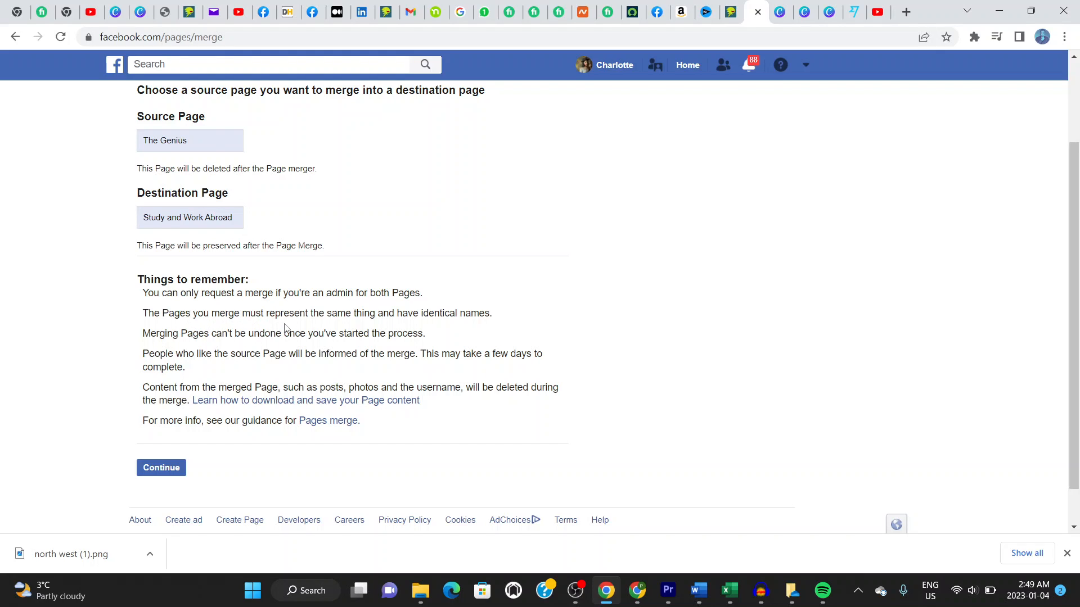
mouse_move(376, 326)
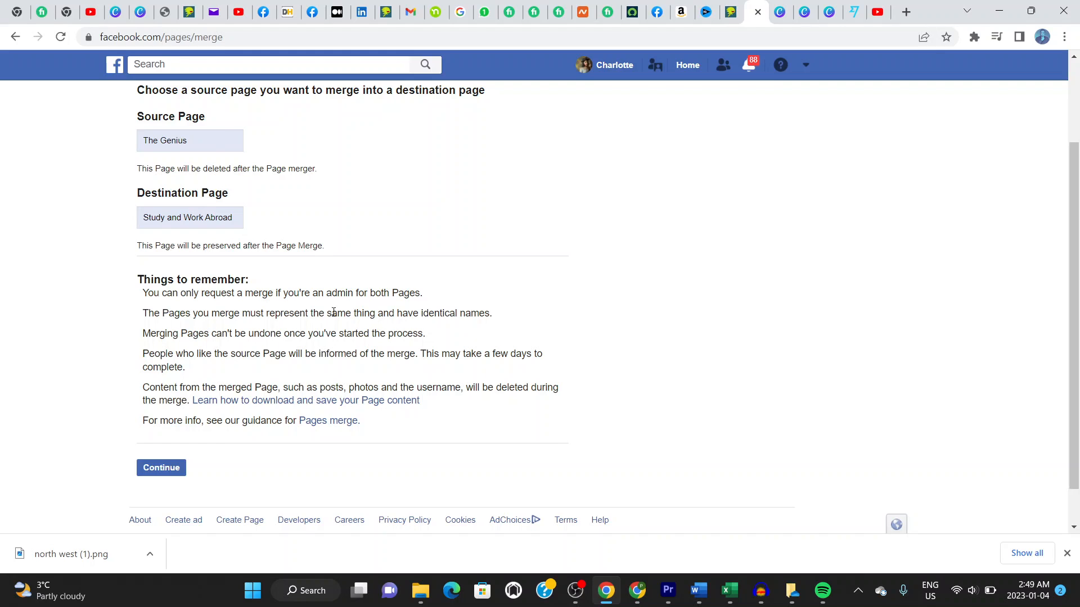
mouse_move(133, 236)
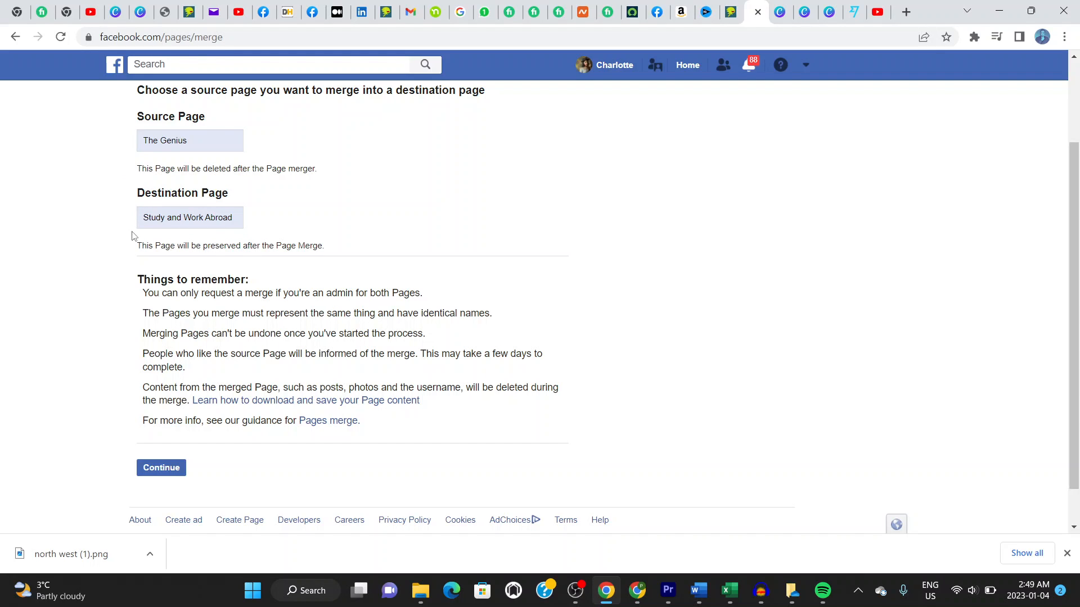
mouse_move(181, 364)
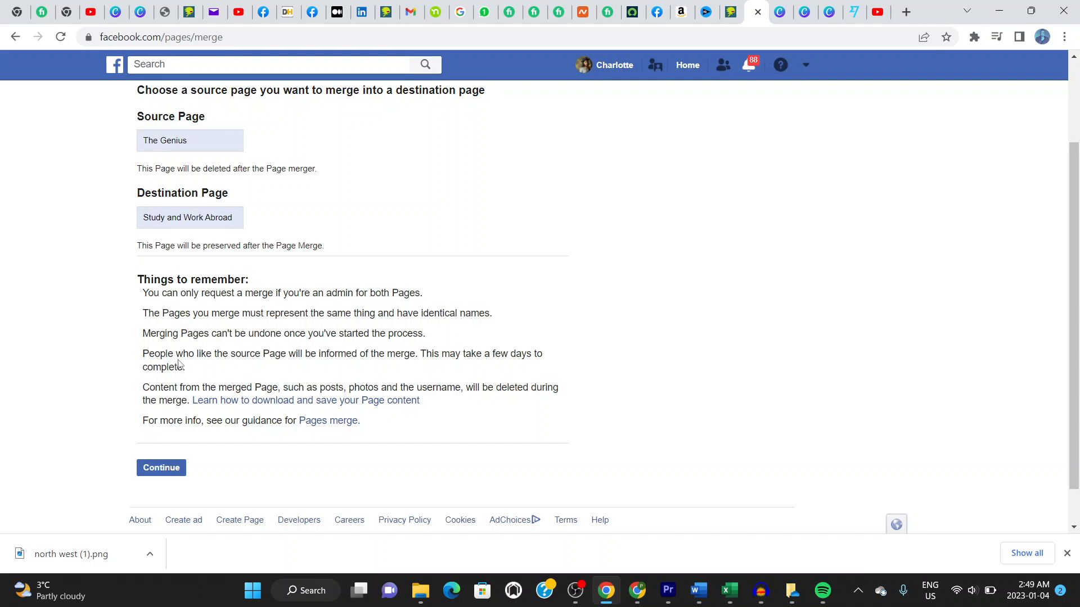
mouse_move(235, 367)
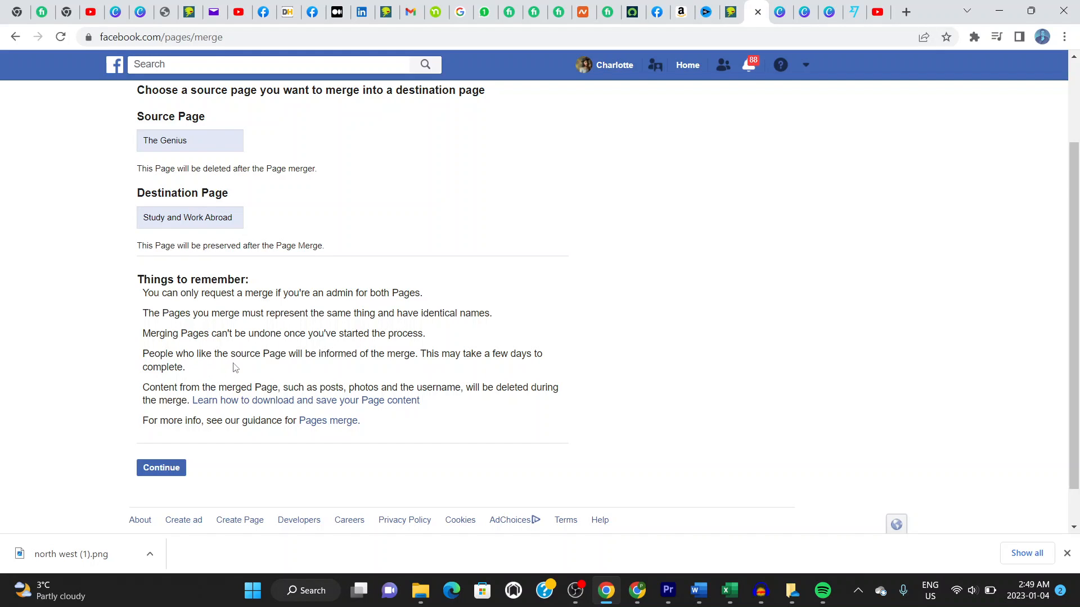
mouse_move(372, 371)
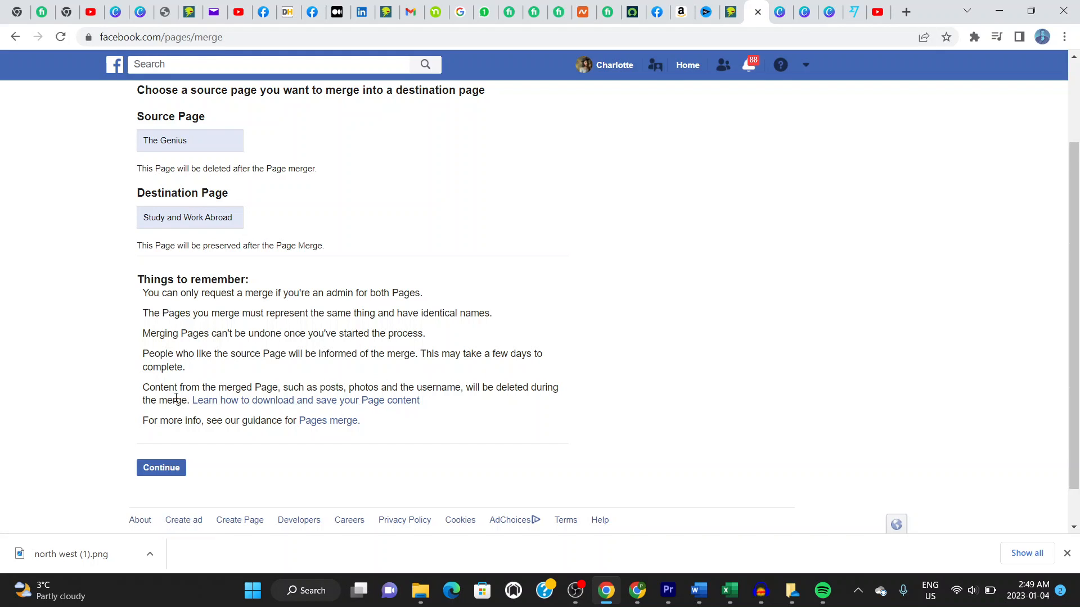
mouse_move(153, 397)
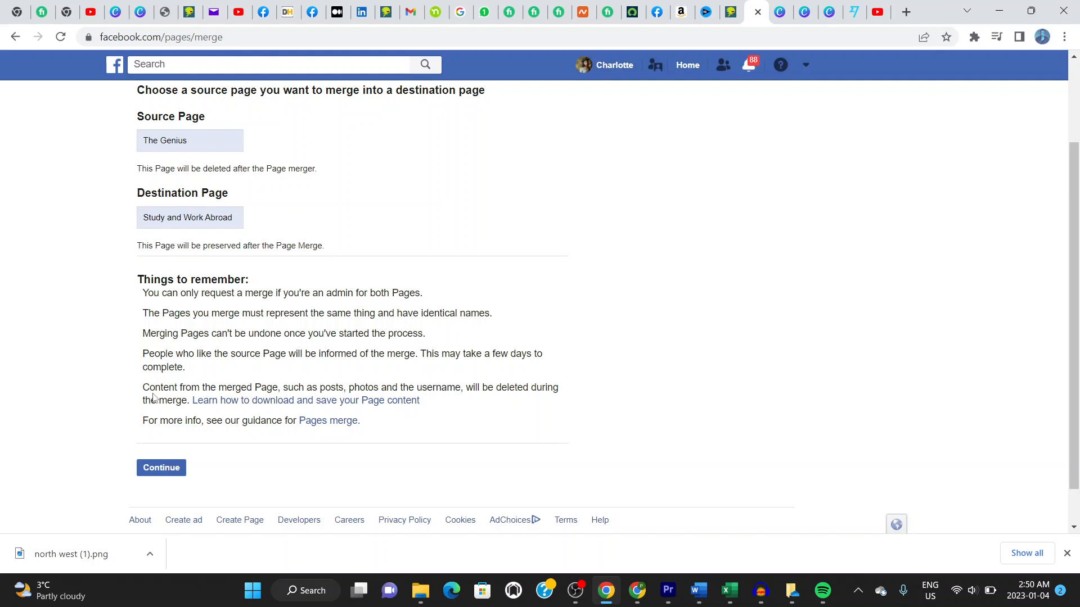
mouse_move(113, 252)
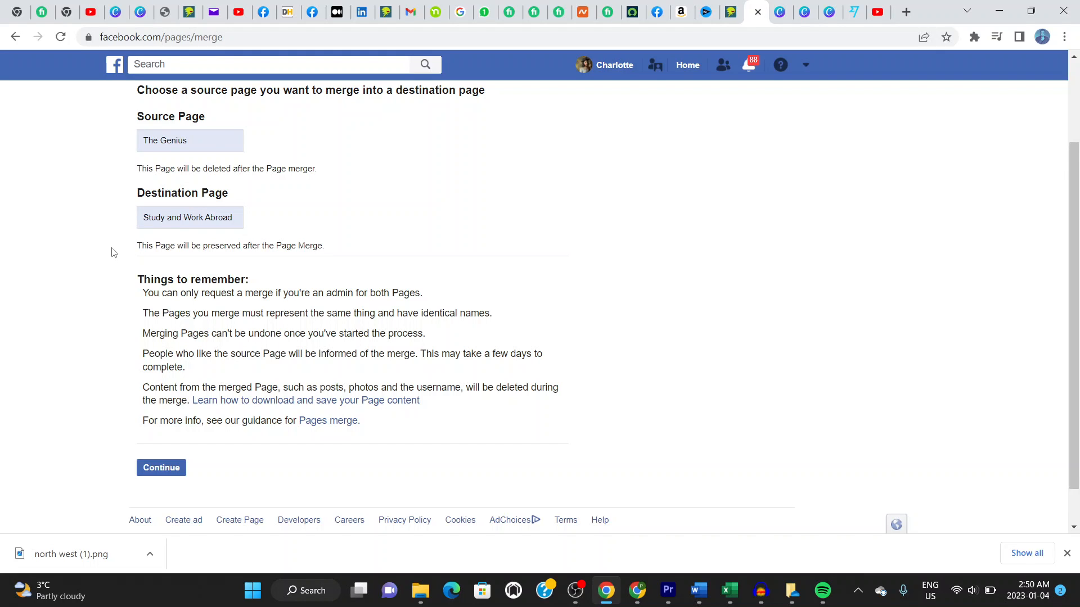
scroll("down", 3)
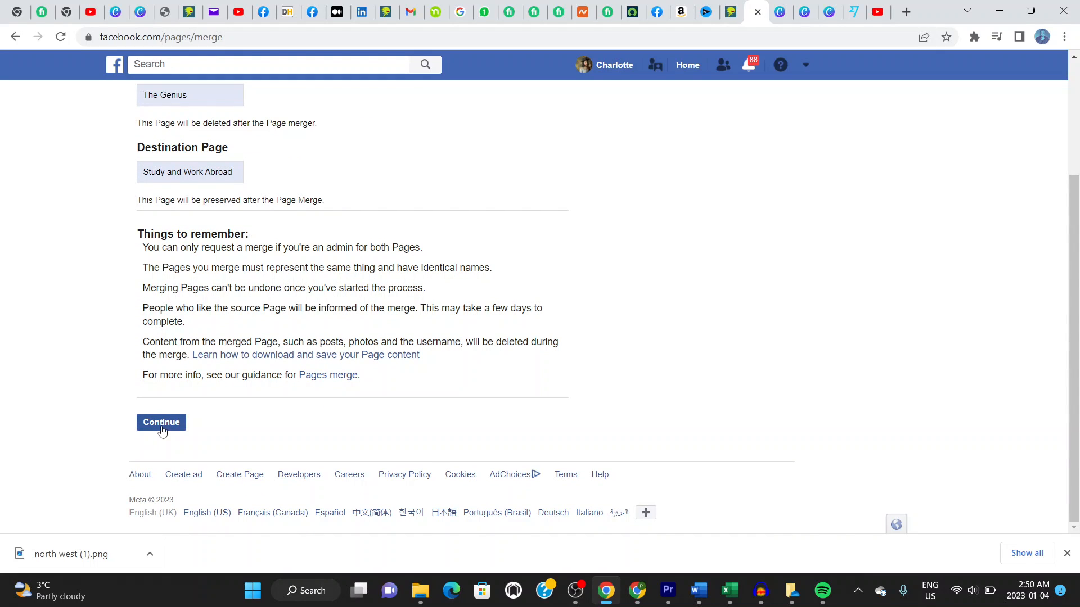
Step: Continue to the Confirm Page merge request dialog for The Genius and Study and Work Abroad
left_click(161, 422)
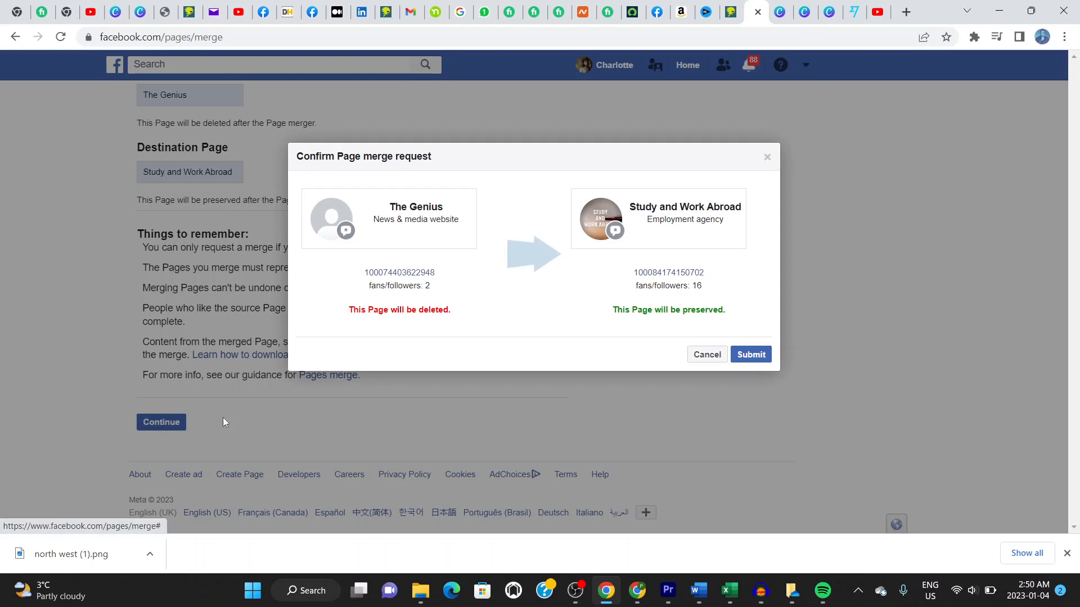
mouse_move(356, 337)
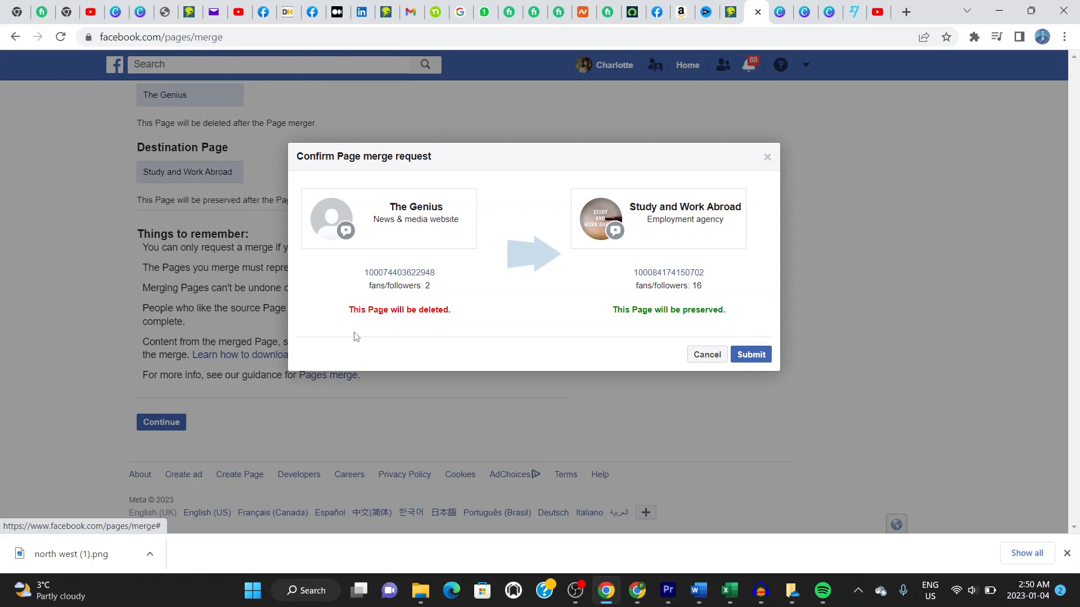
mouse_move(475, 325)
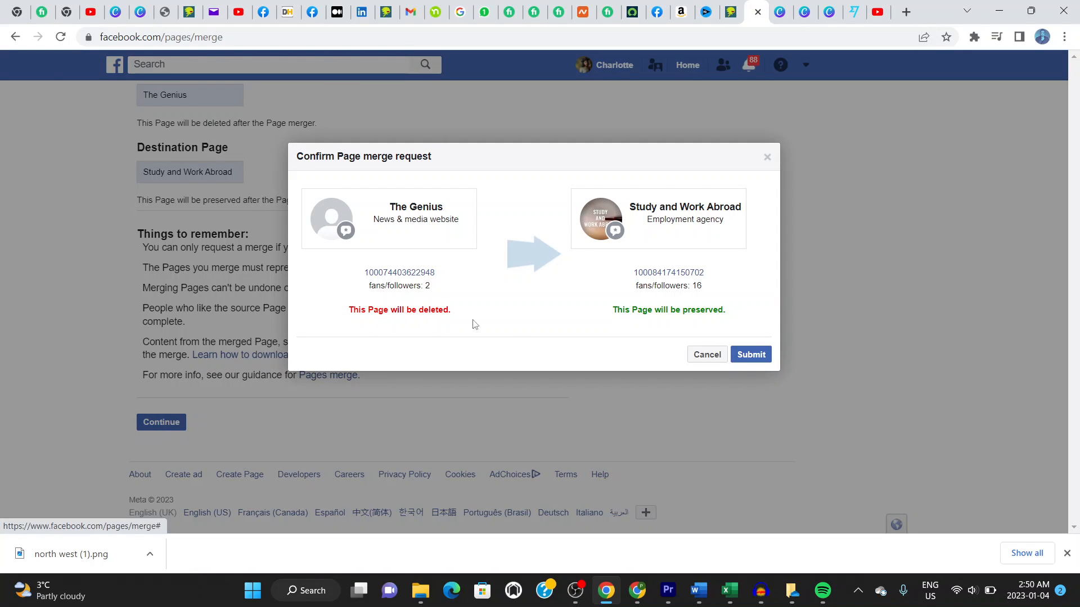
mouse_move(519, 243)
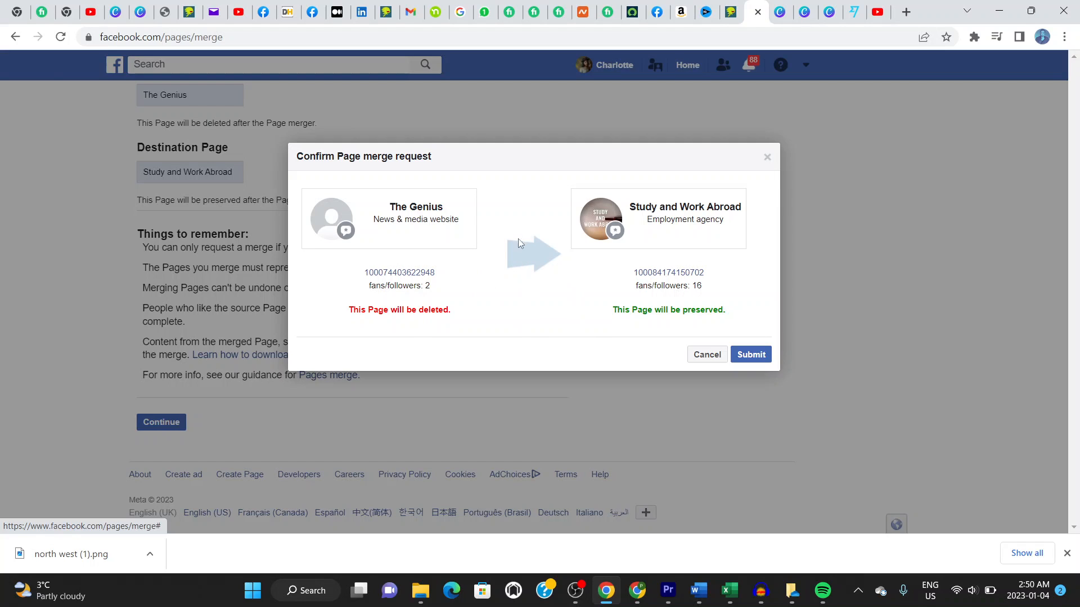
mouse_move(436, 231)
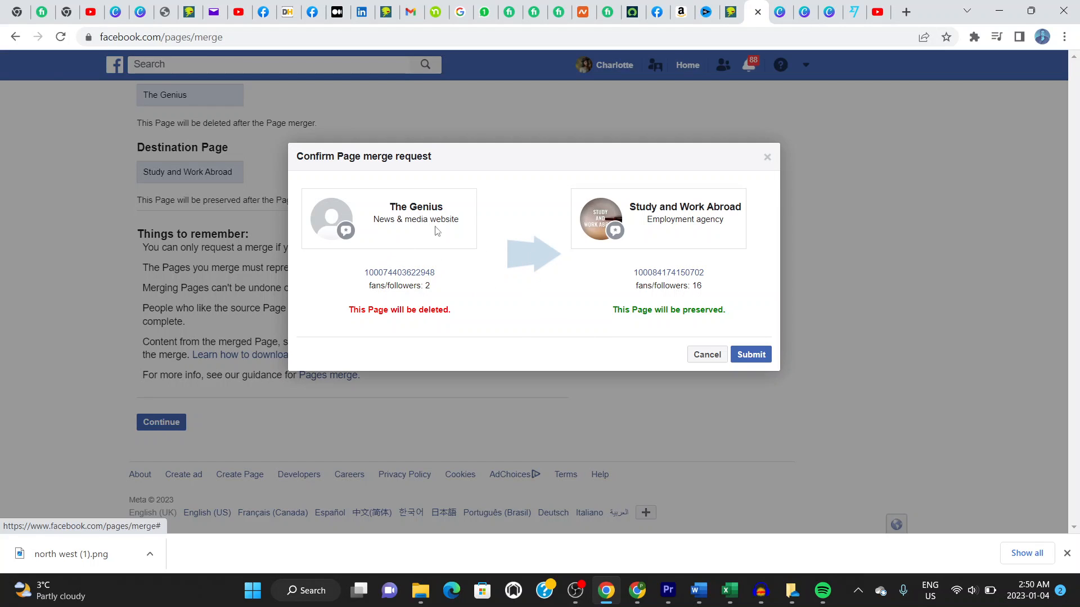
mouse_move(537, 280)
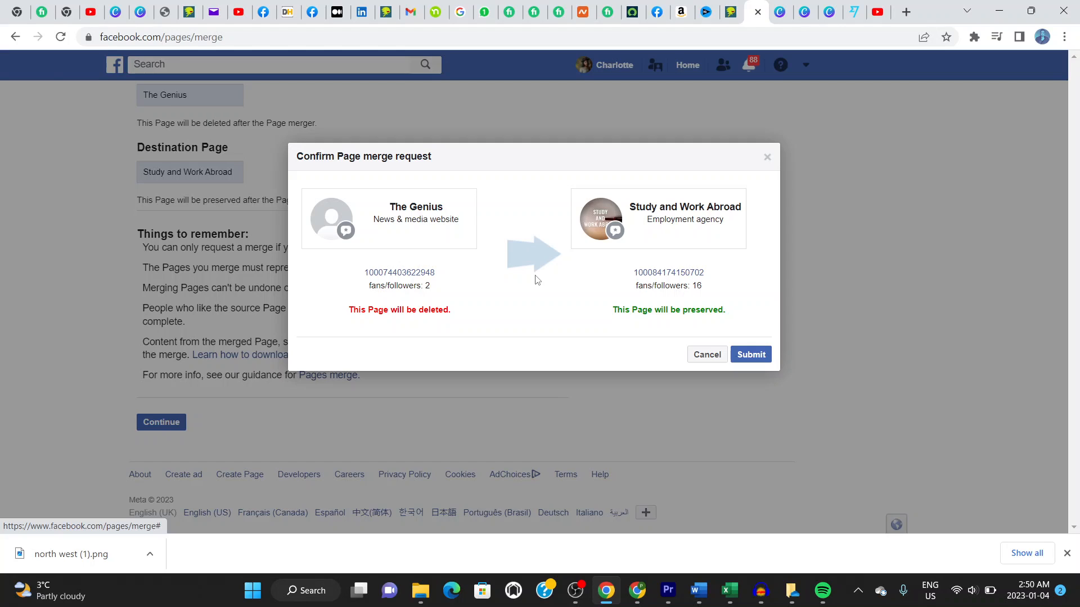
mouse_move(699, 305)
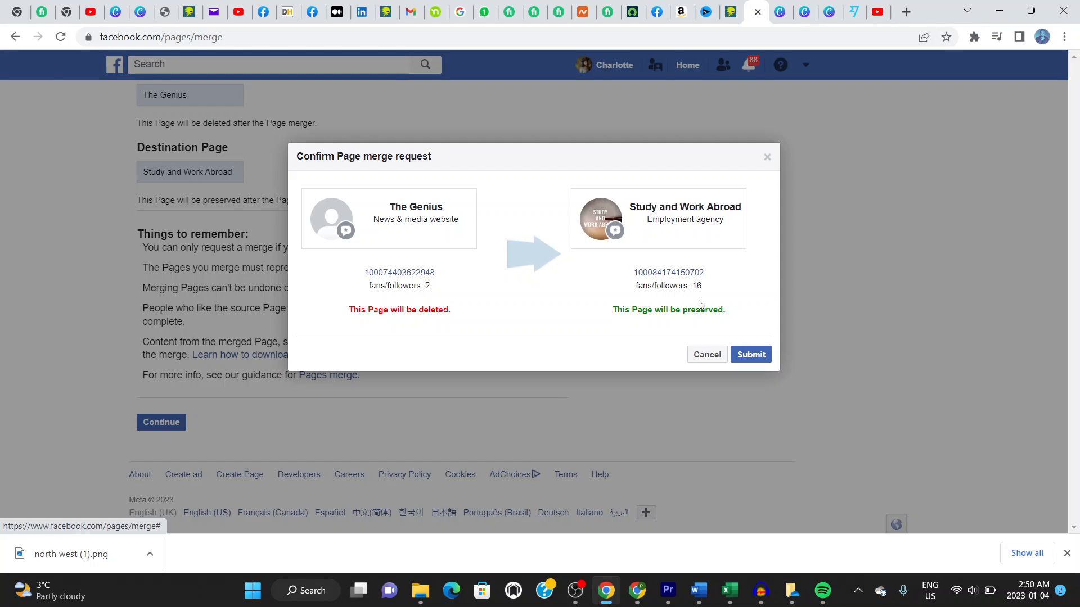
mouse_move(771, 335)
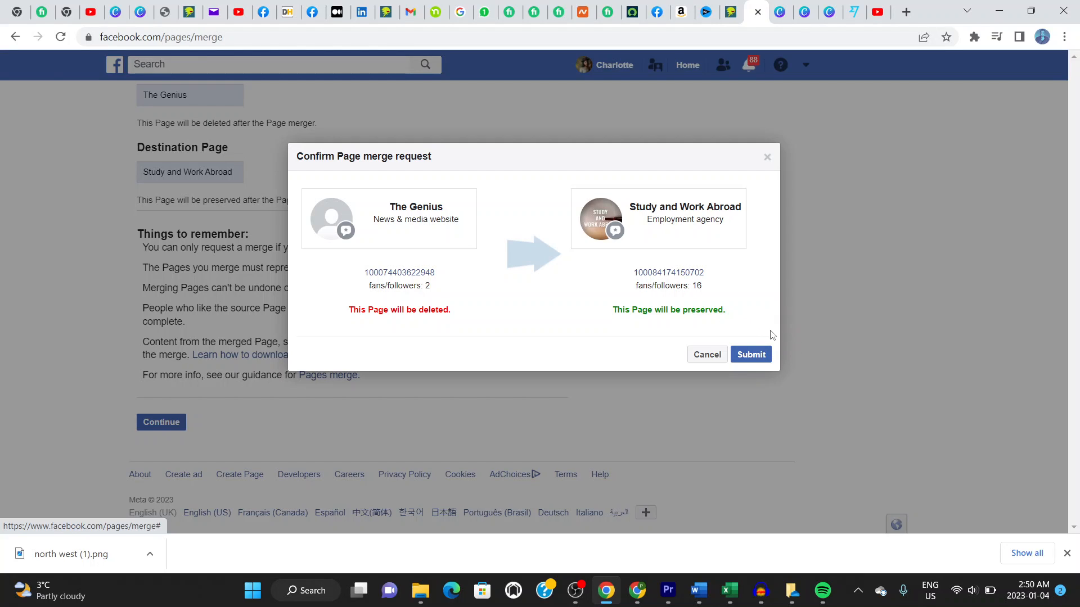
mouse_move(769, 306)
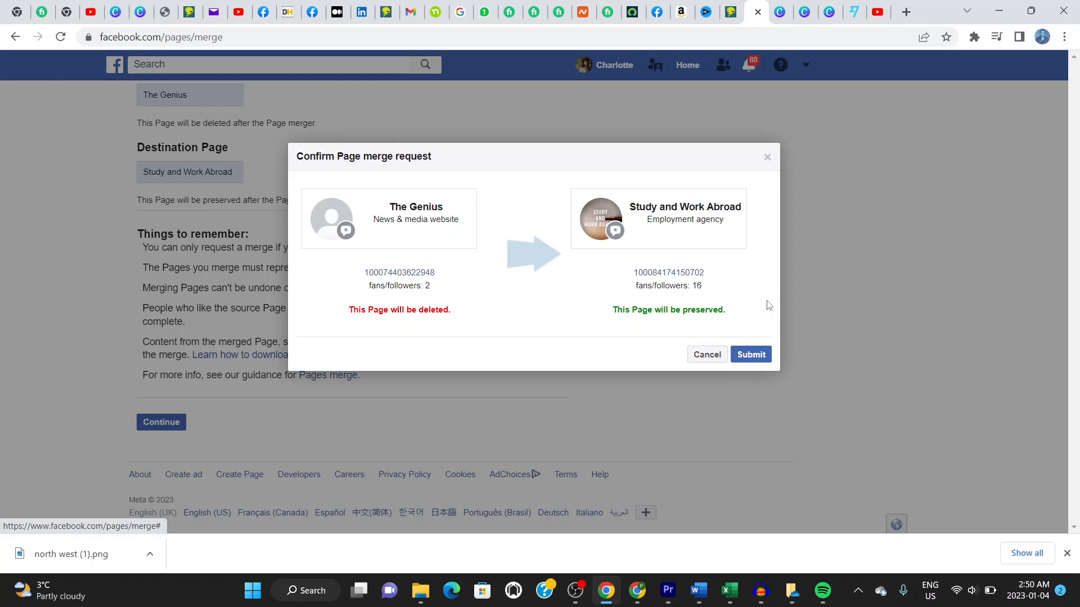